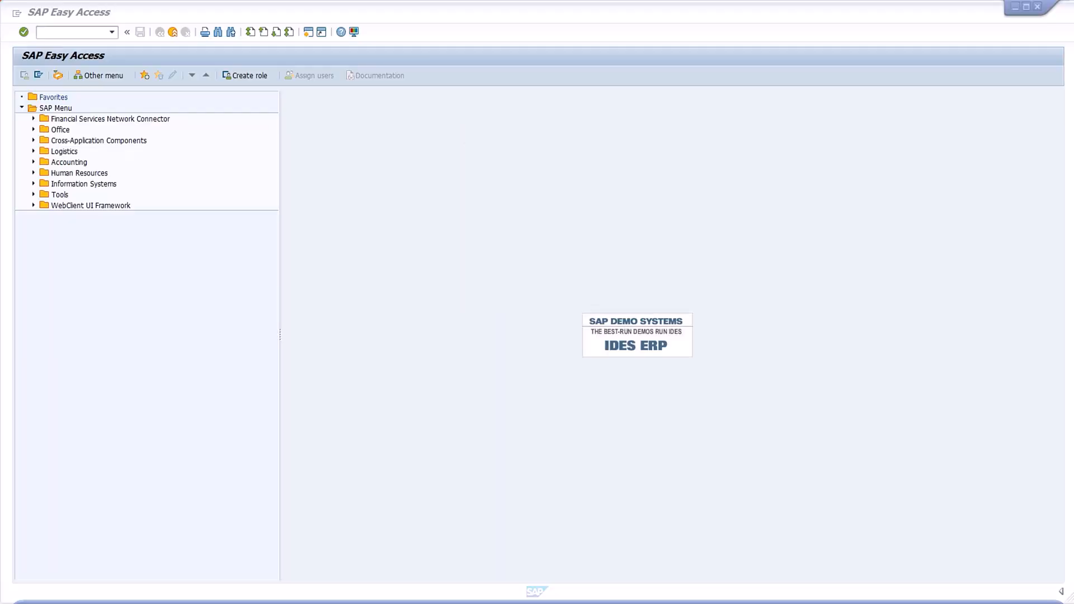
Enter transaction code SE16N in the Easy Access command field
left_click(72, 31)
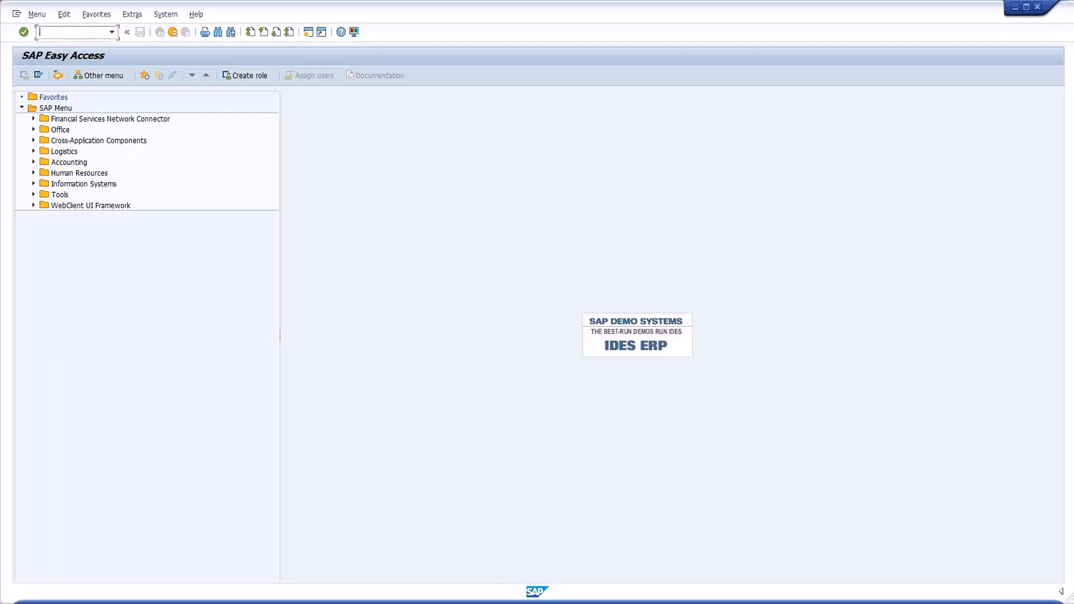
type("SE16N")
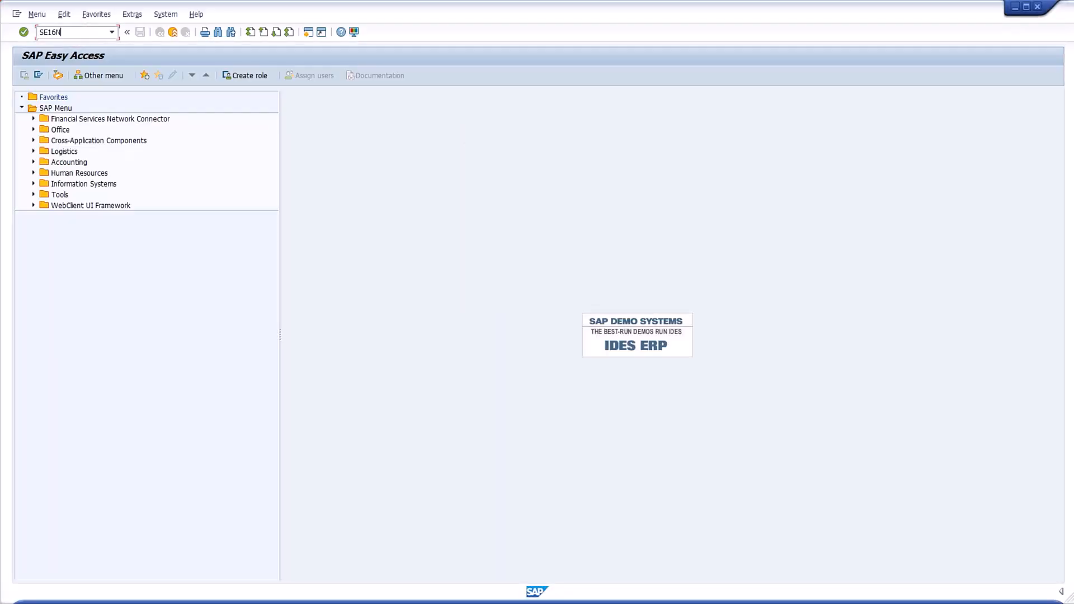
Run SE16N and load table BKPF, Accounting Document Header, in General Table Display
key("Enter")
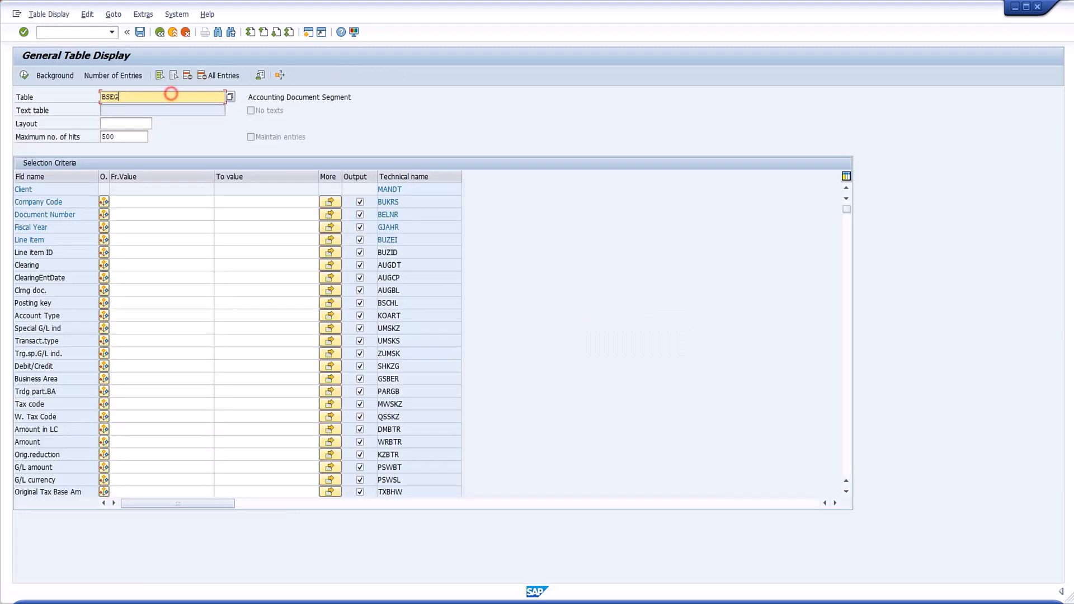
type("BKPF")
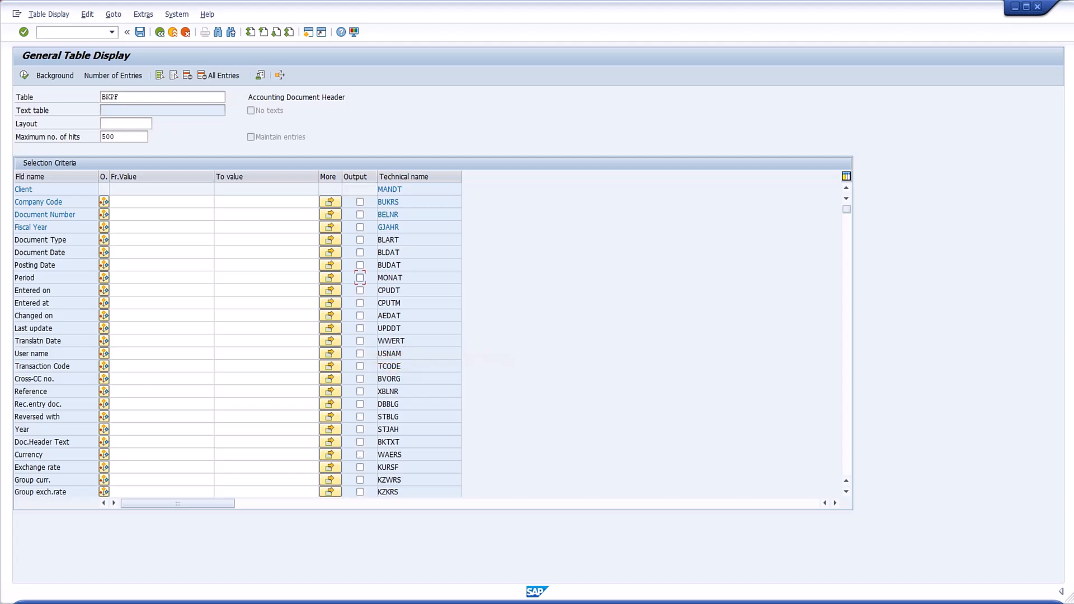
Mark Document Type, Document Date and Posting Date for BKPF output
left_click(360, 227)
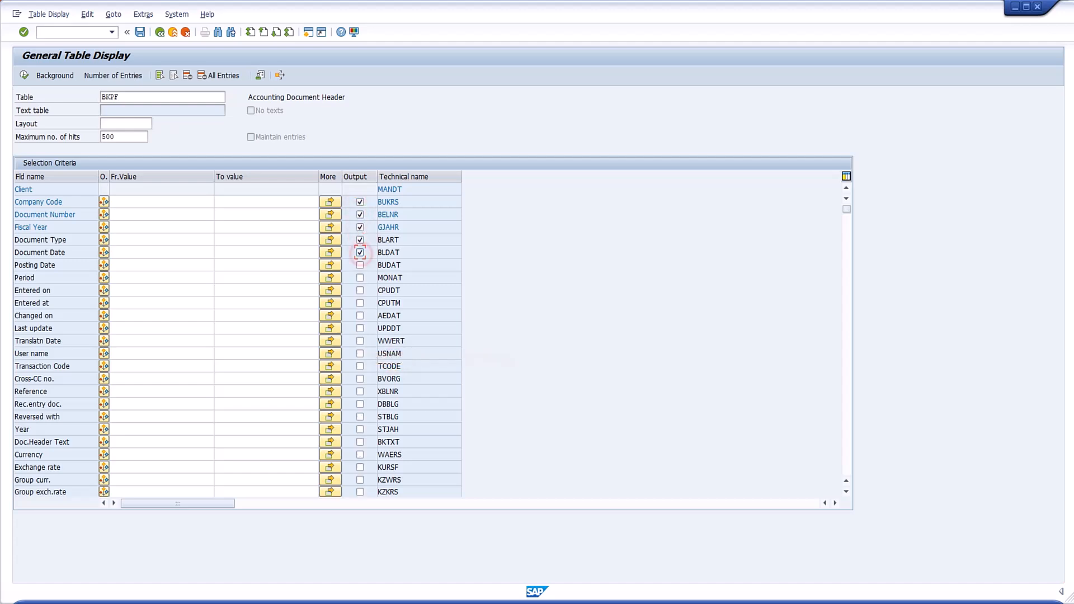
left_click(361, 265)
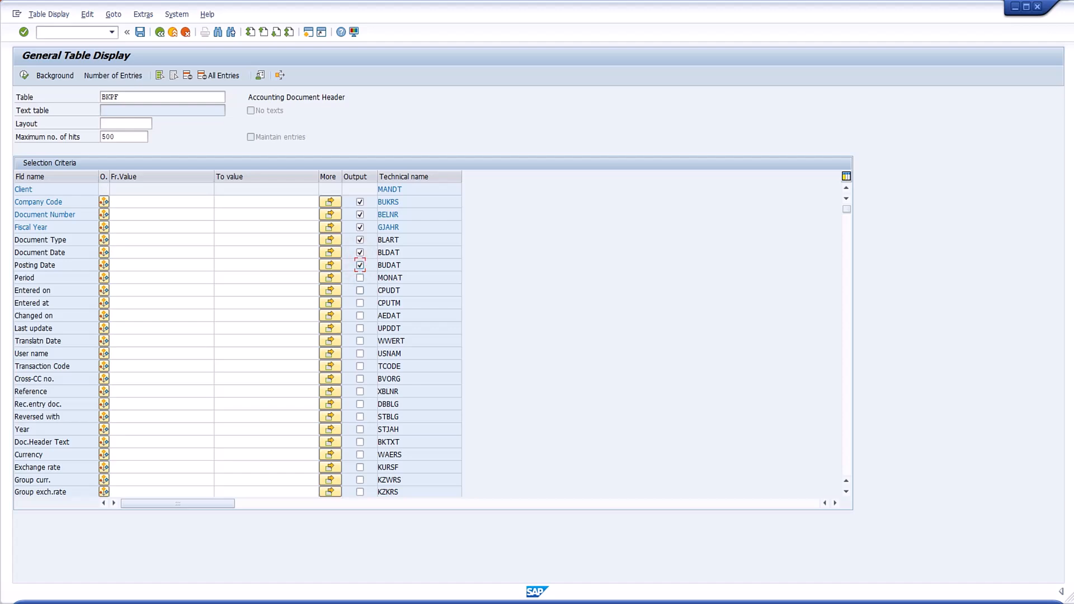
left_click(359, 290)
type("USNAM")
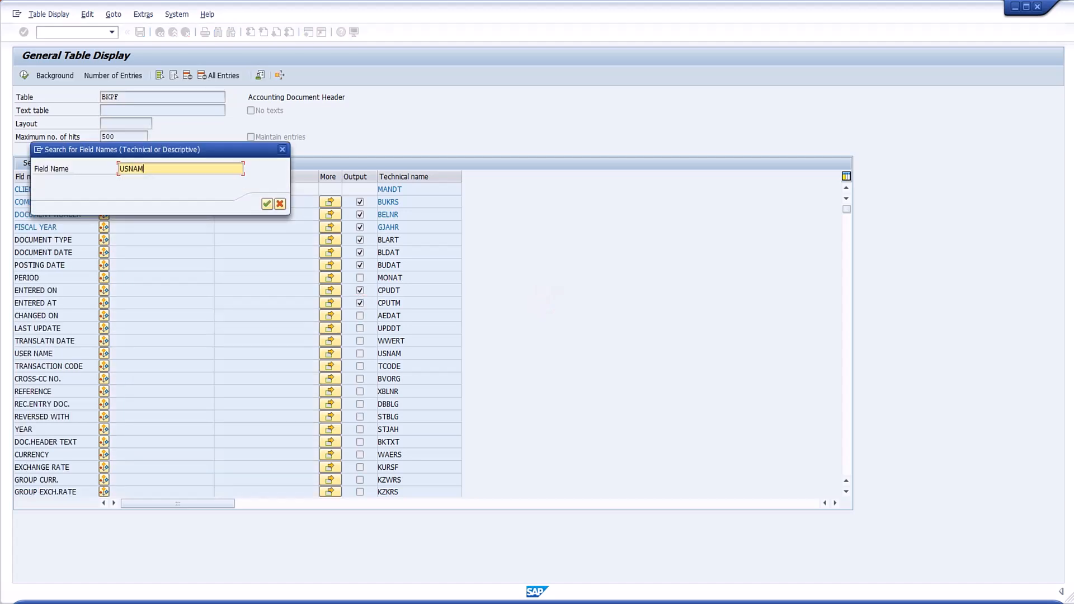
Locate USNAM and mark User name and Transaction Code for output
left_click(267, 204)
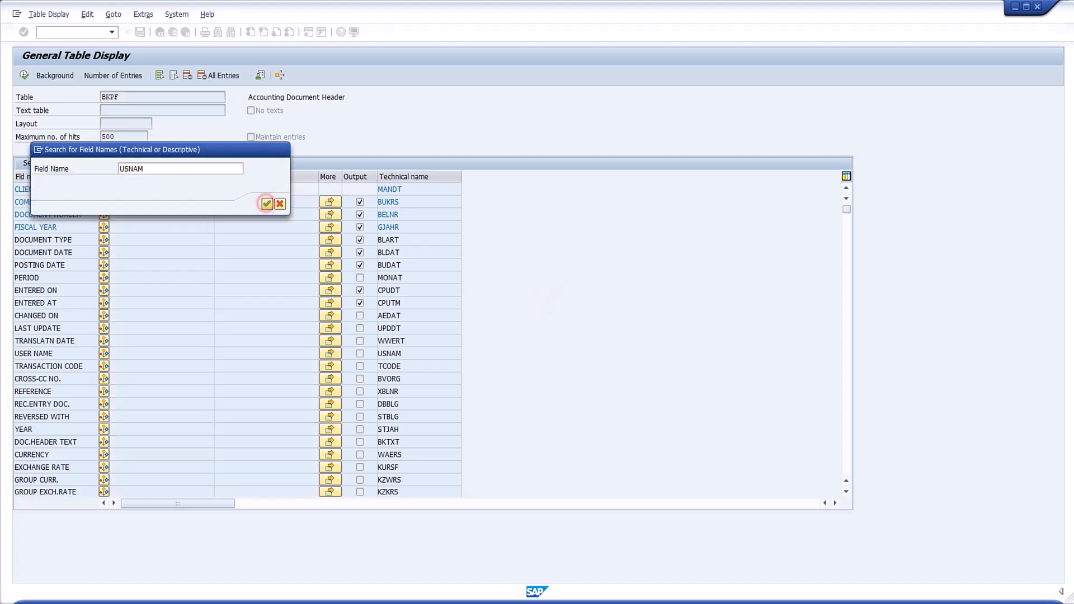
left_click(266, 204)
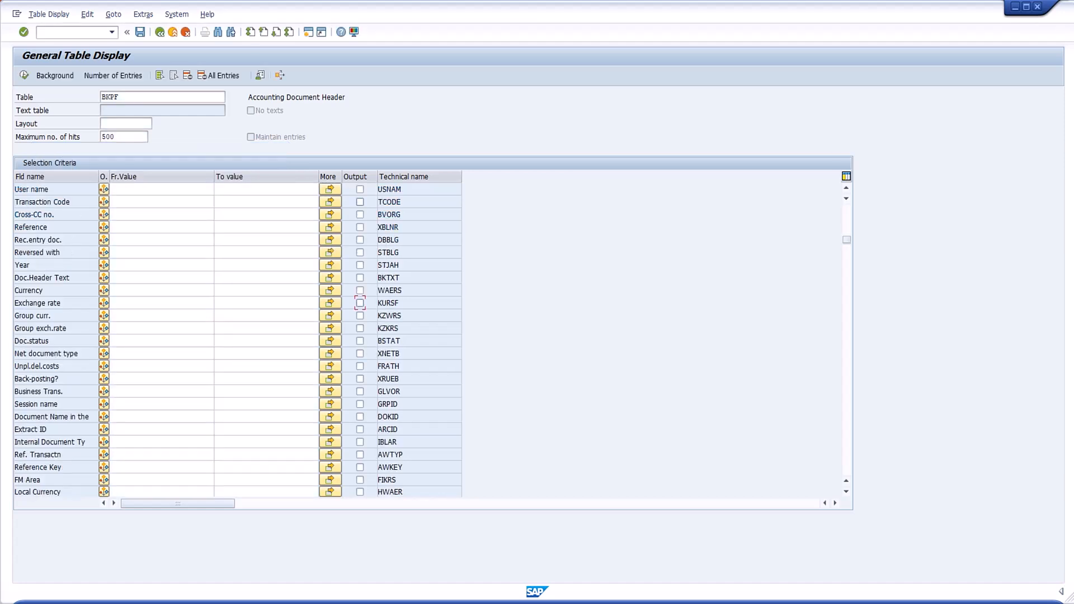
left_click(360, 201)
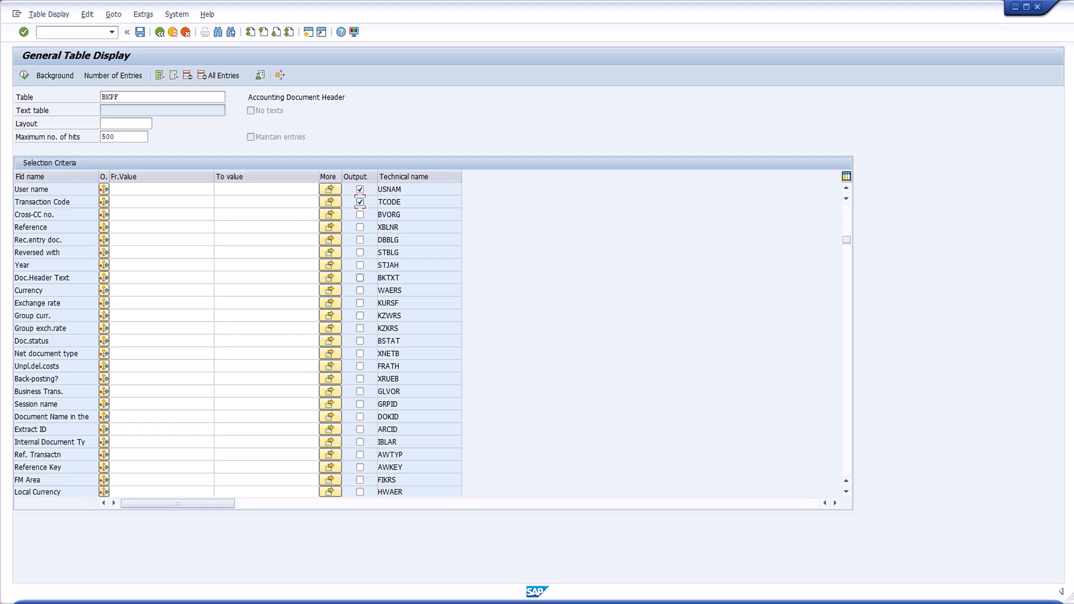
left_click(360, 277)
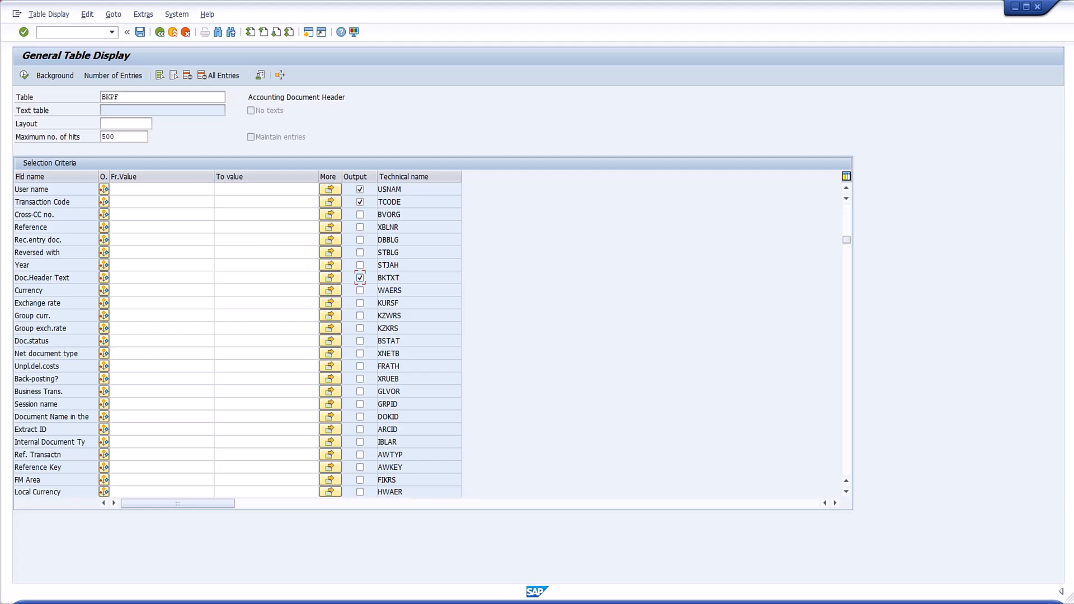
scroll("up", 3)
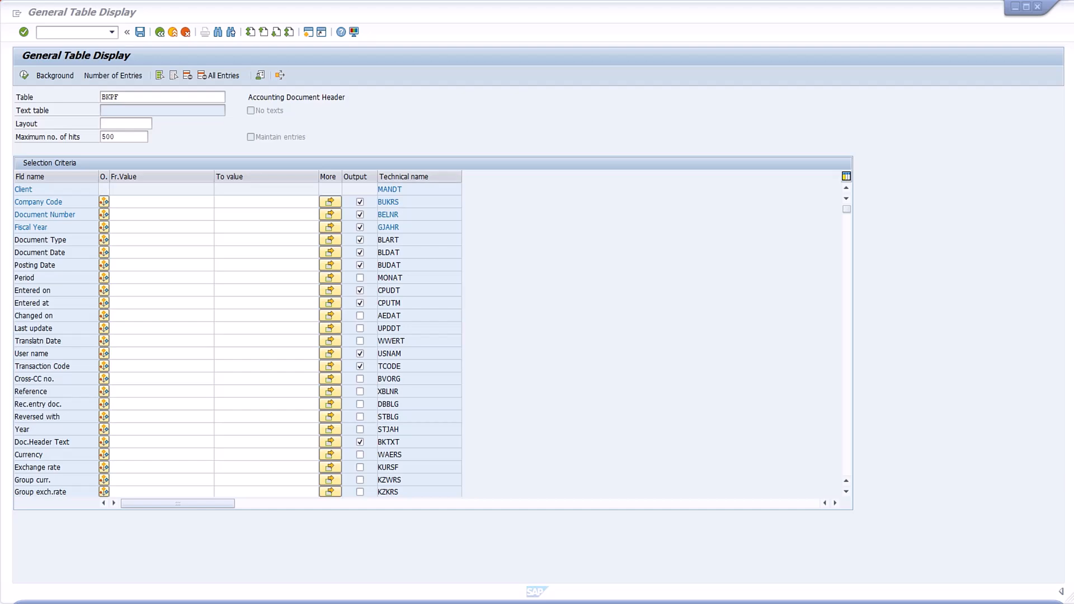
Bring up the Technical Settings dialog via Extras > Change Settings
left_click(17, 13)
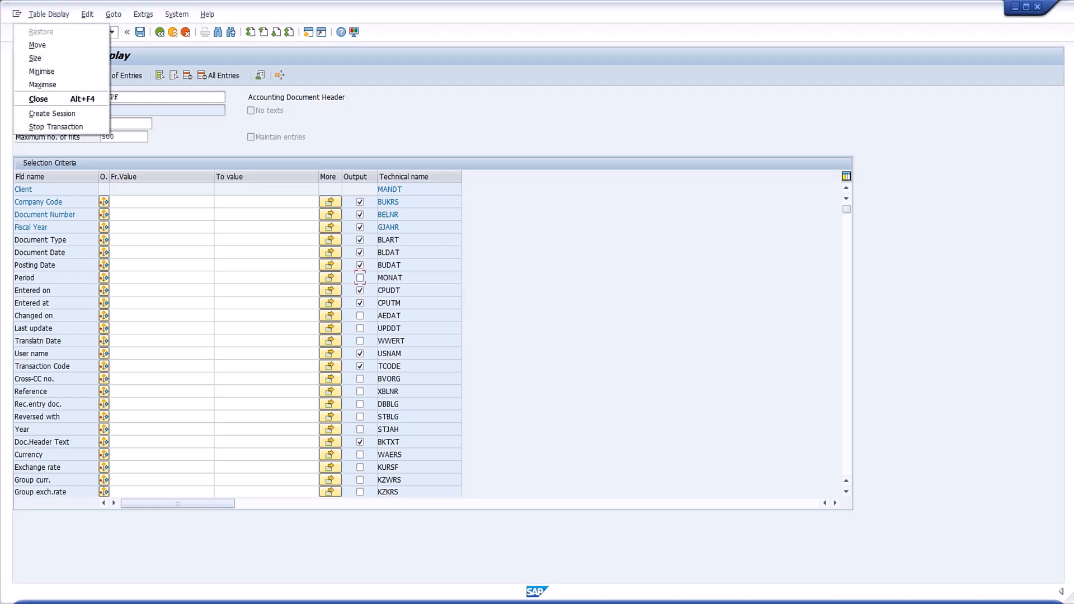
left_click(143, 14)
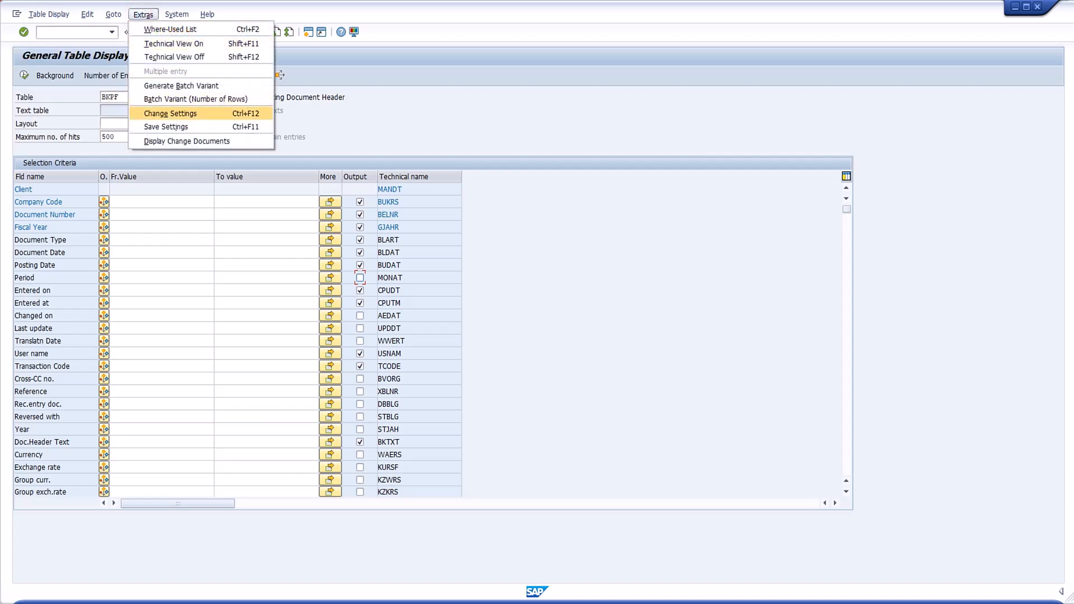
left_click(170, 113)
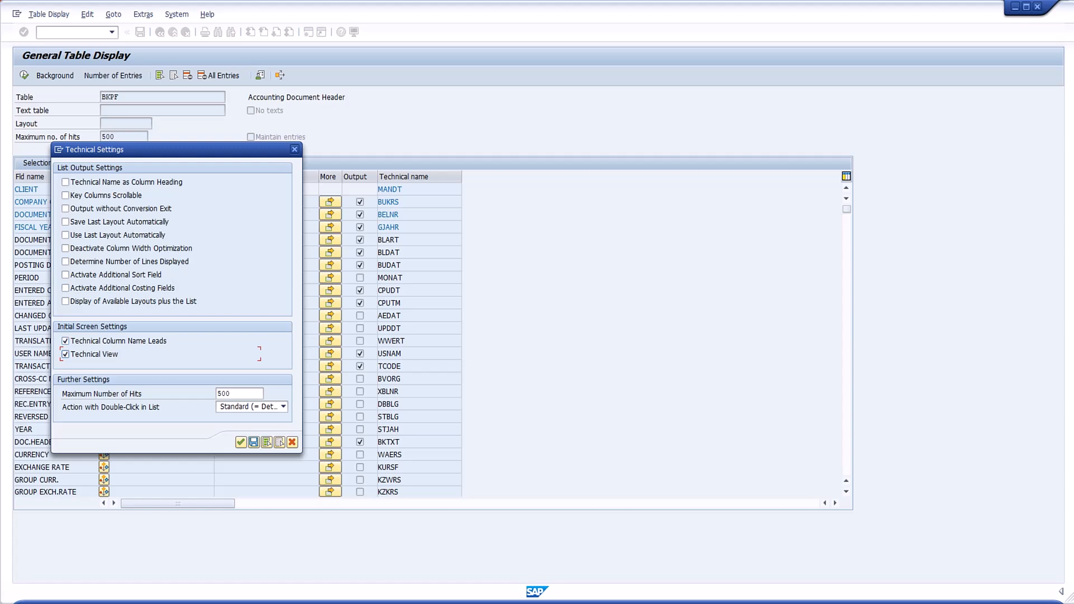
Enable Technical Name as Column Heading and execute to list 500 BKPF hits
left_click(65, 182)
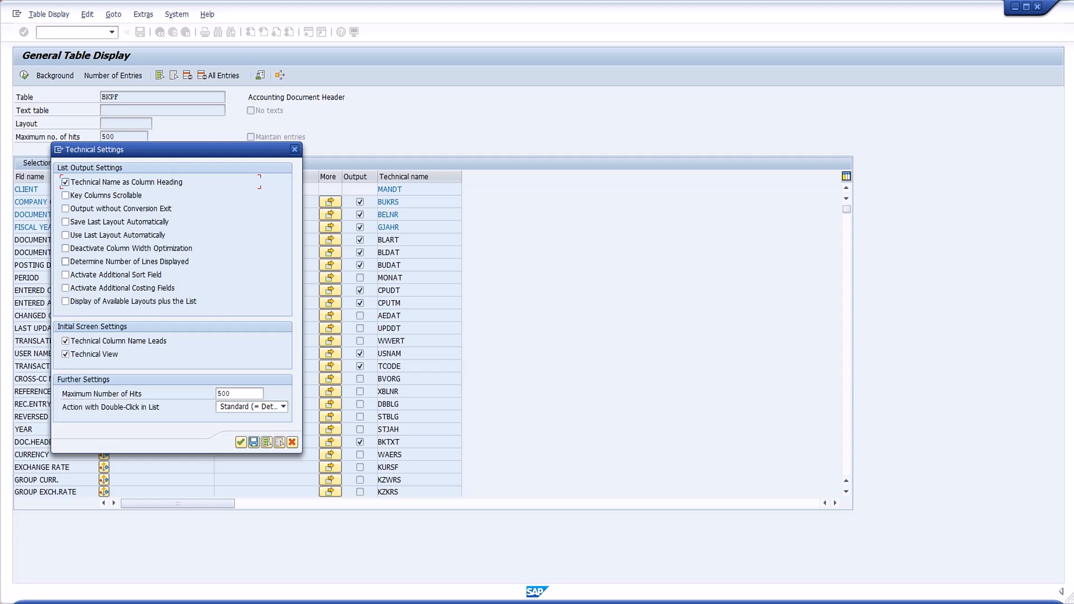
left_click(65, 208)
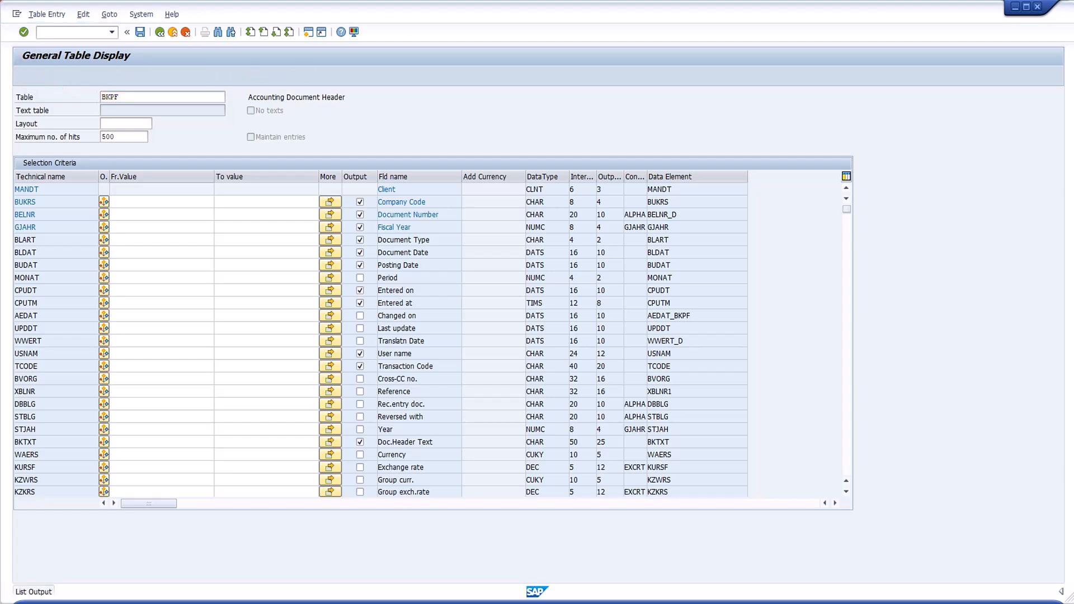
left_click(22, 31)
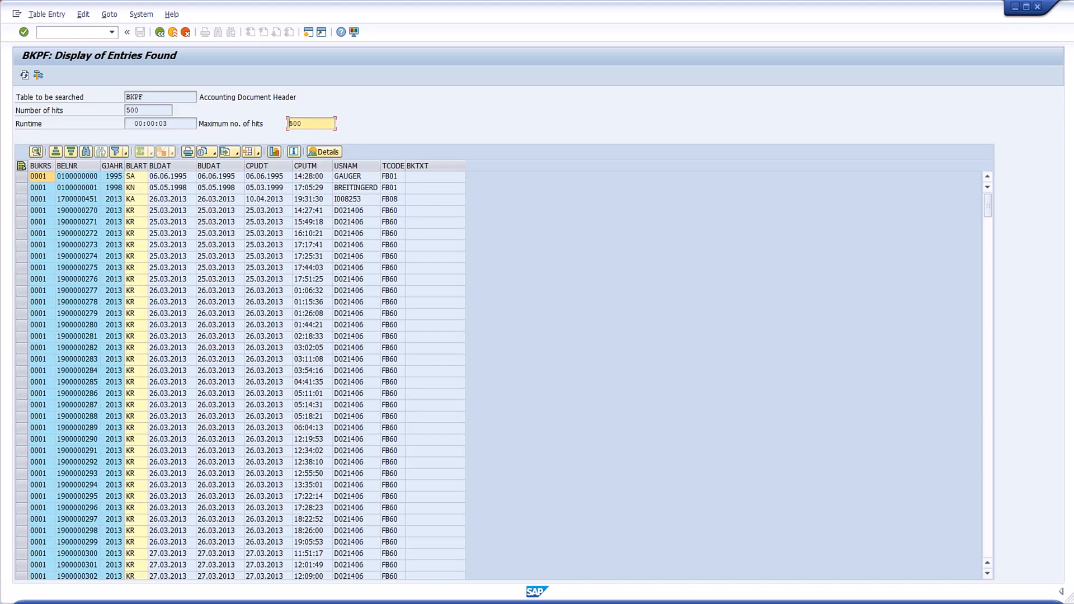